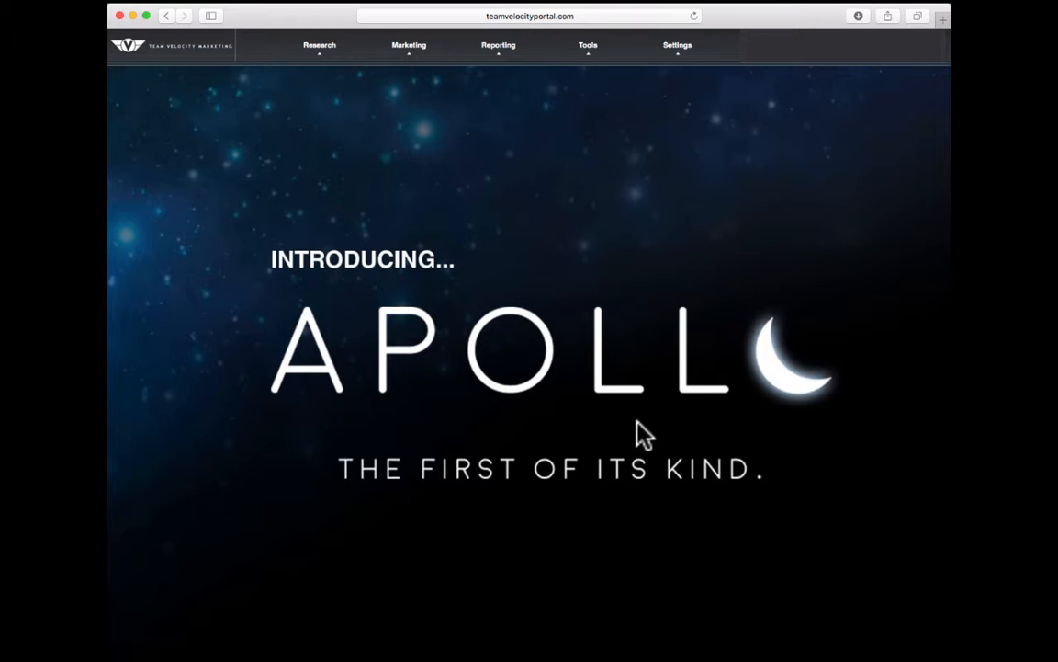
{"action": "mouse_move", "coordinate": [593, 280]}
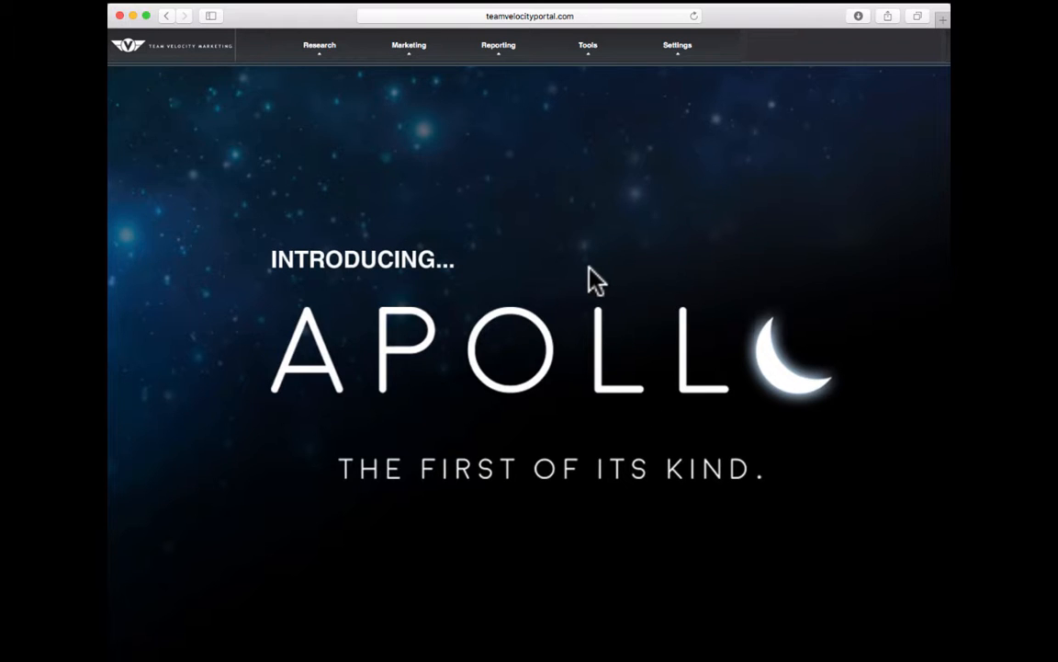
{"action": "mouse_move", "coordinate": [570, 281]}
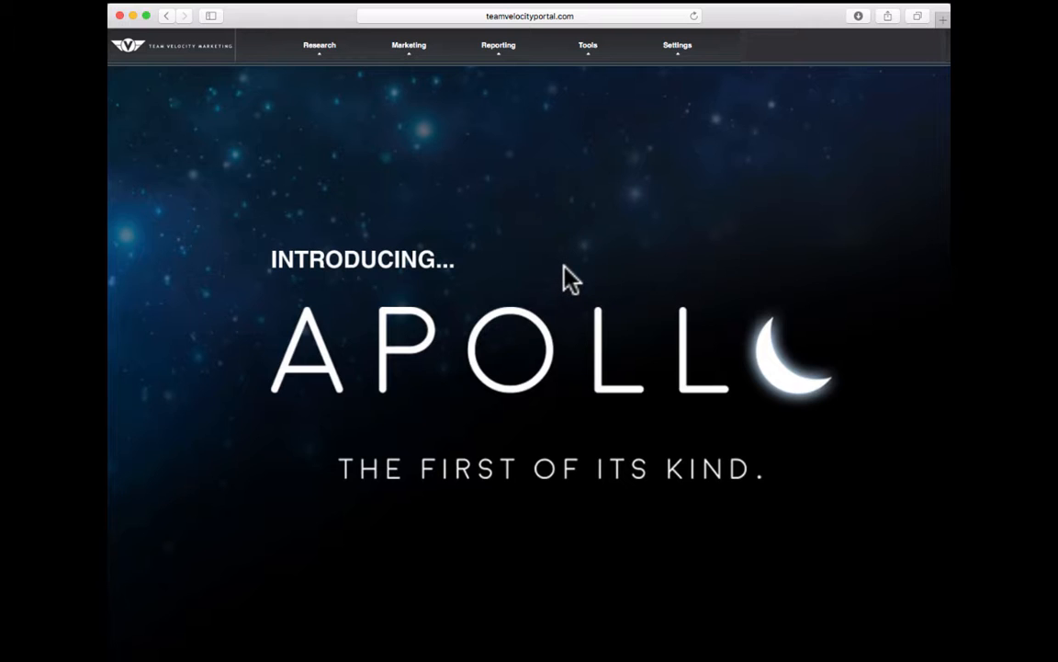
{"action": "mouse_move", "coordinate": [542, 179]}
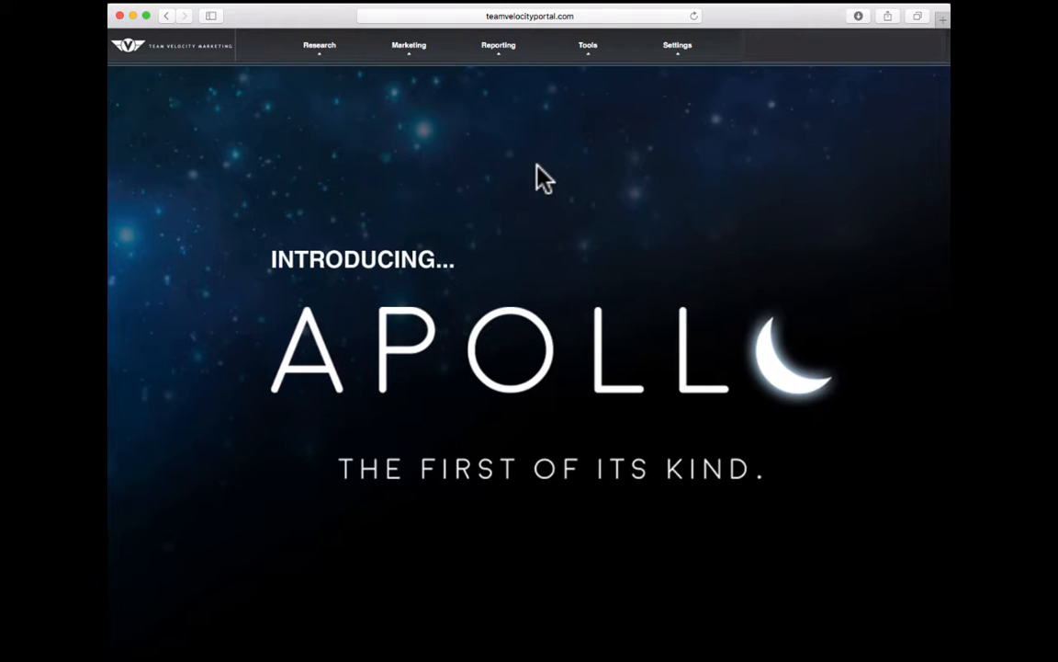
Open the Opportunities dashboard report from the Reporting menu
{"action": "left_click", "coordinate": [498, 45]}
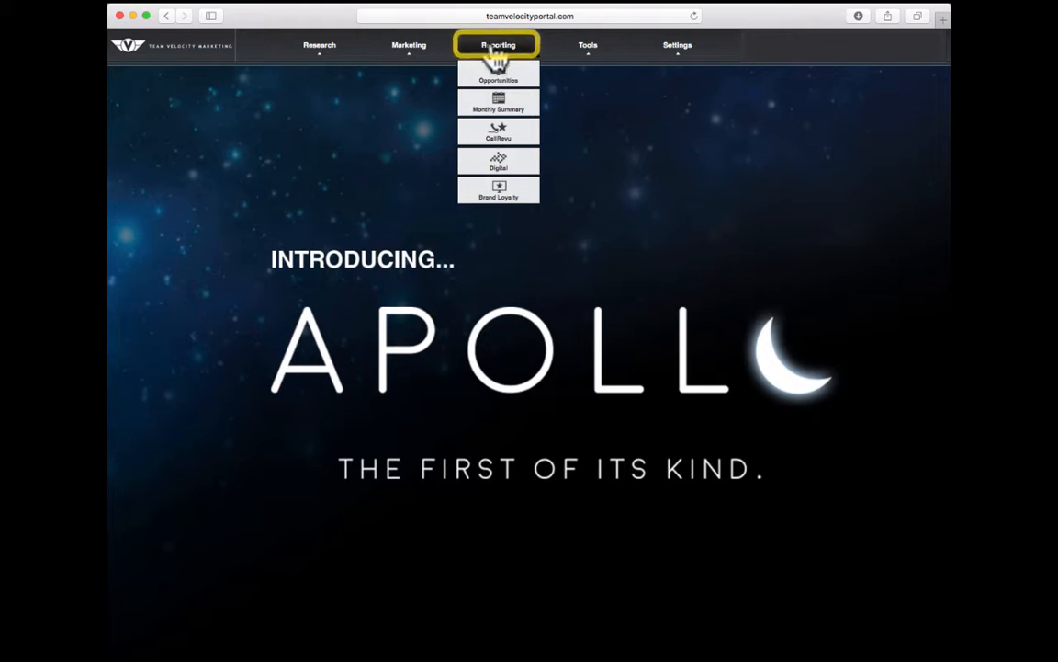
{"action": "left_click", "coordinate": [498, 80]}
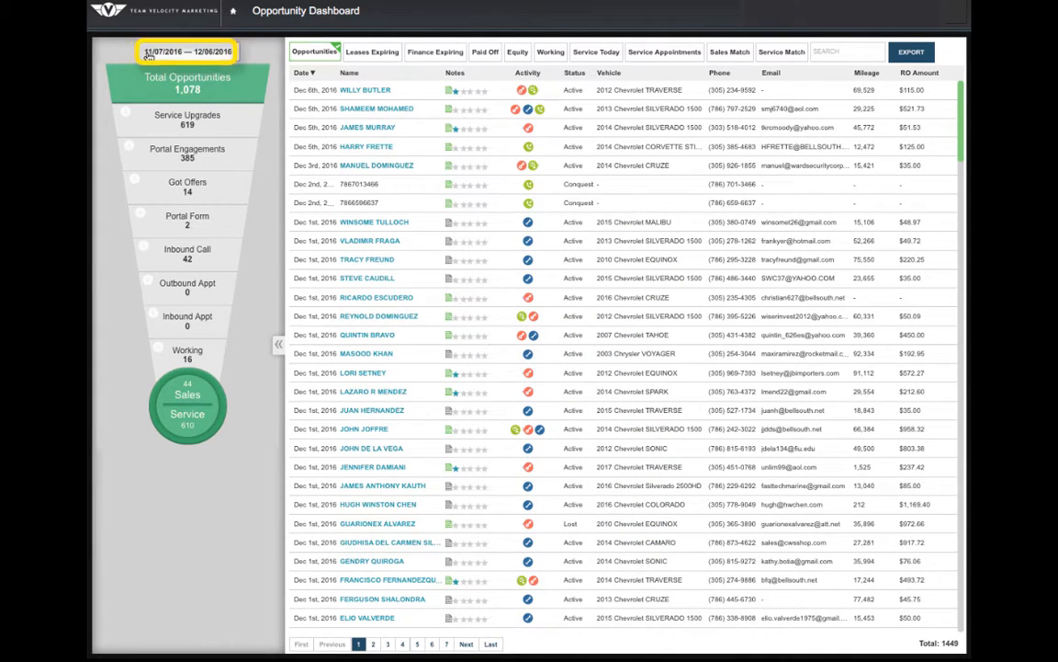
Set the dashboard date range to 10/01/2016–11/30/2016 and apply it
{"action": "left_click", "coordinate": [187, 51]}
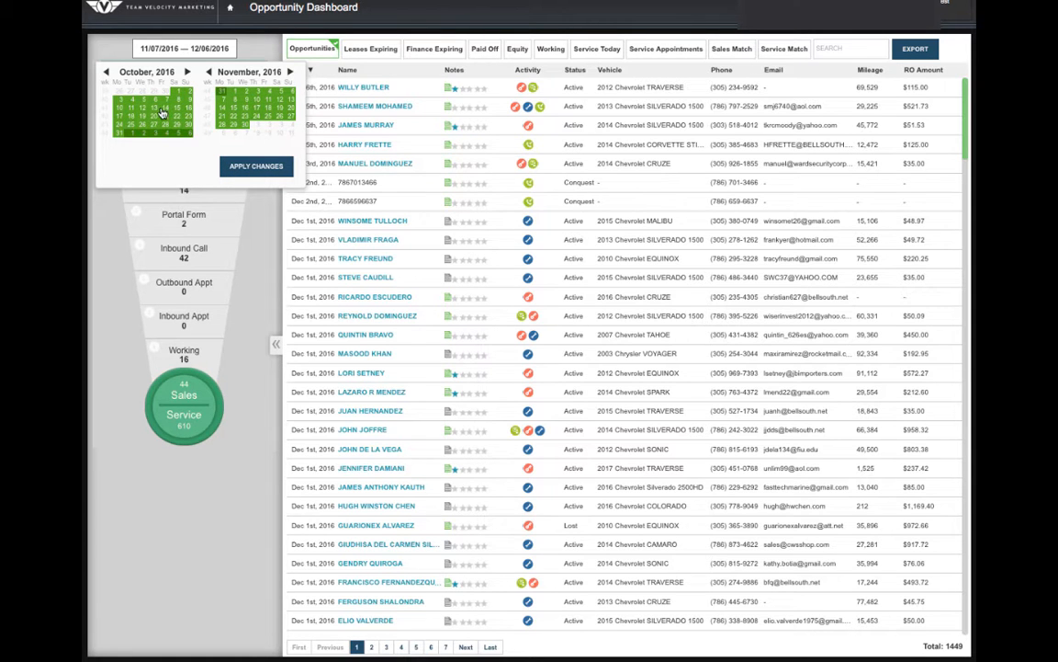
{"action": "left_click", "coordinate": [255, 167]}
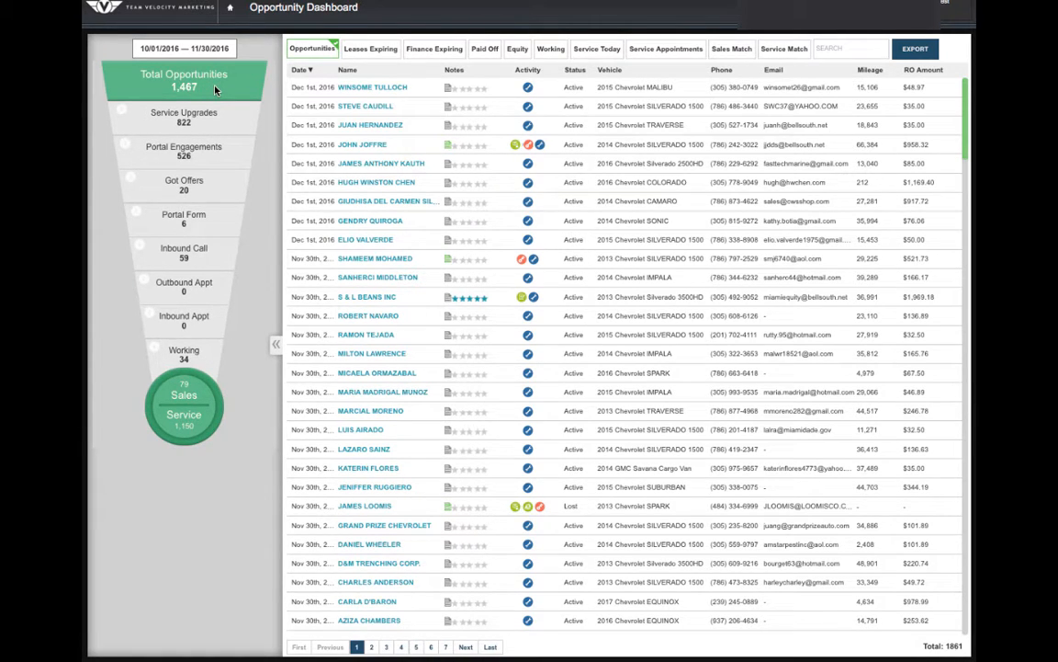
Filter the customer table to the Service Upgrades funnel category
{"action": "left_click", "coordinate": [183, 117]}
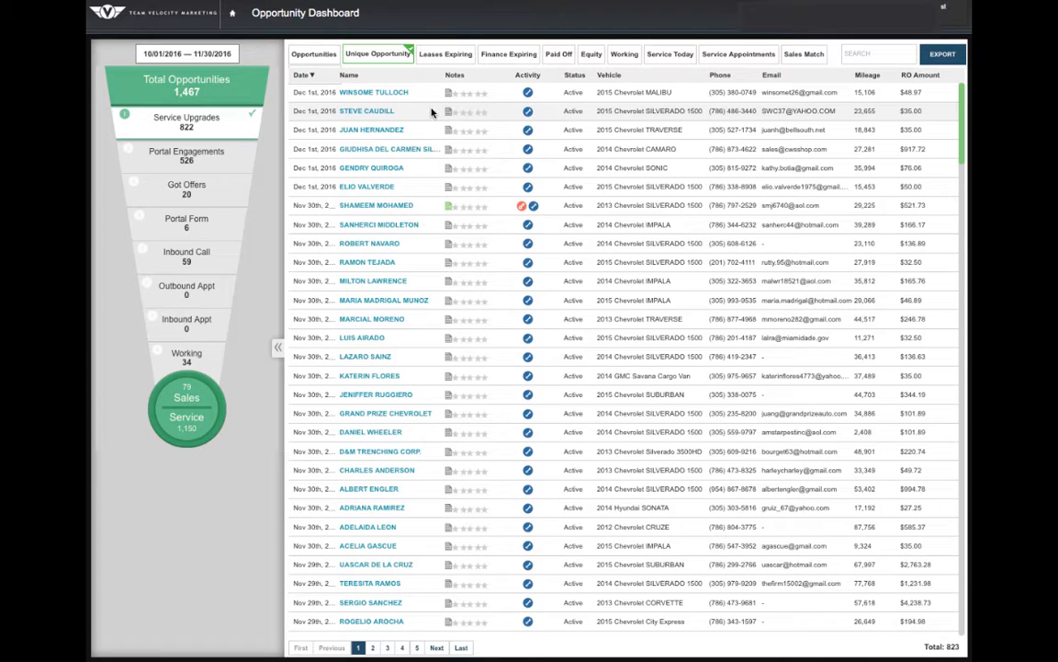
{"action": "mouse_move", "coordinate": [419, 117]}
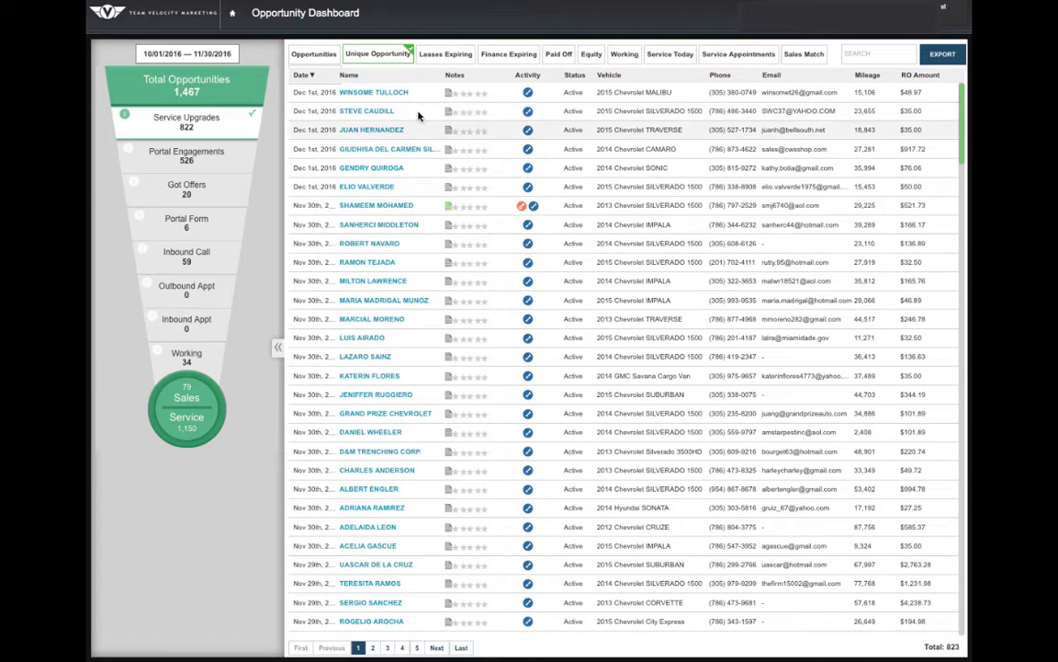
{"action": "mouse_move", "coordinate": [430, 158]}
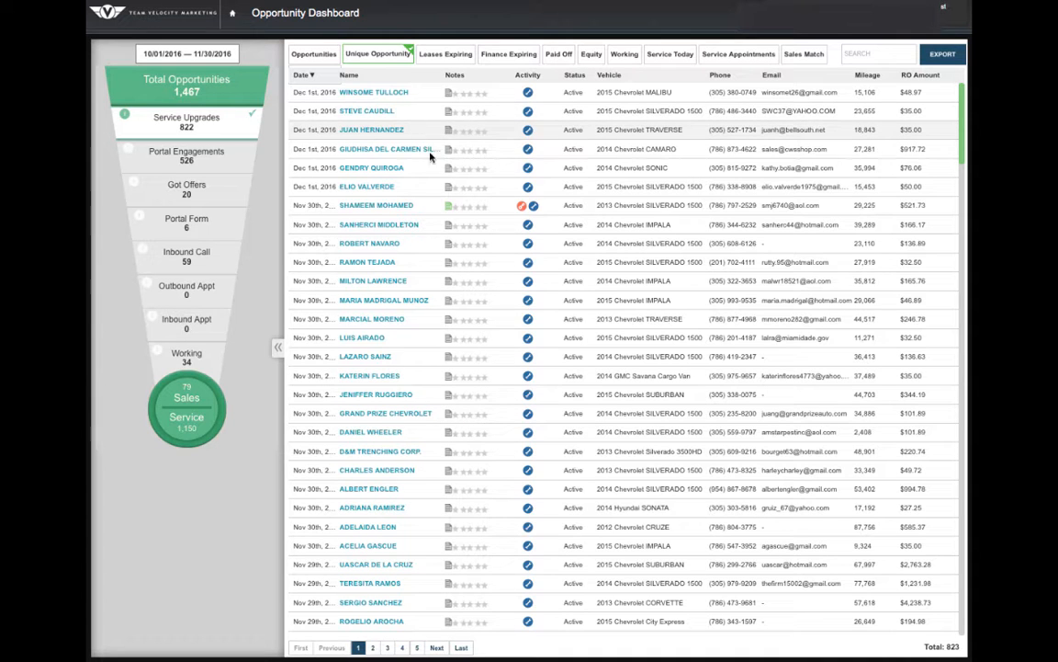